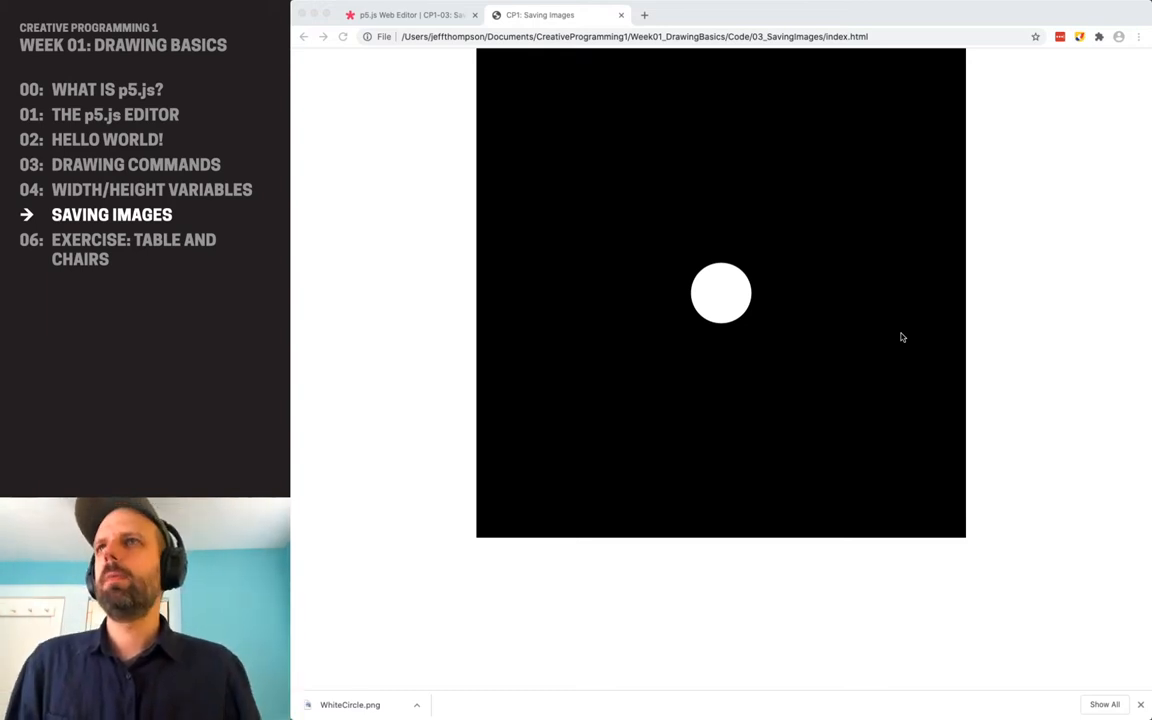
mouse_move(864, 302)
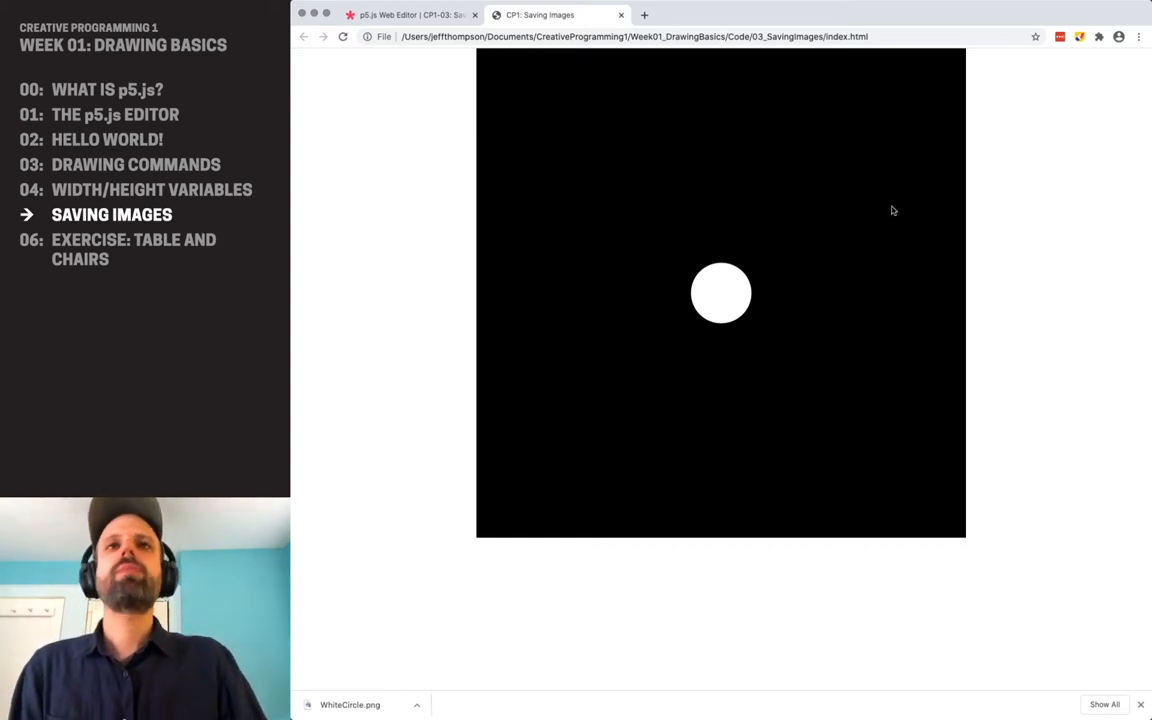
mouse_move(776, 458)
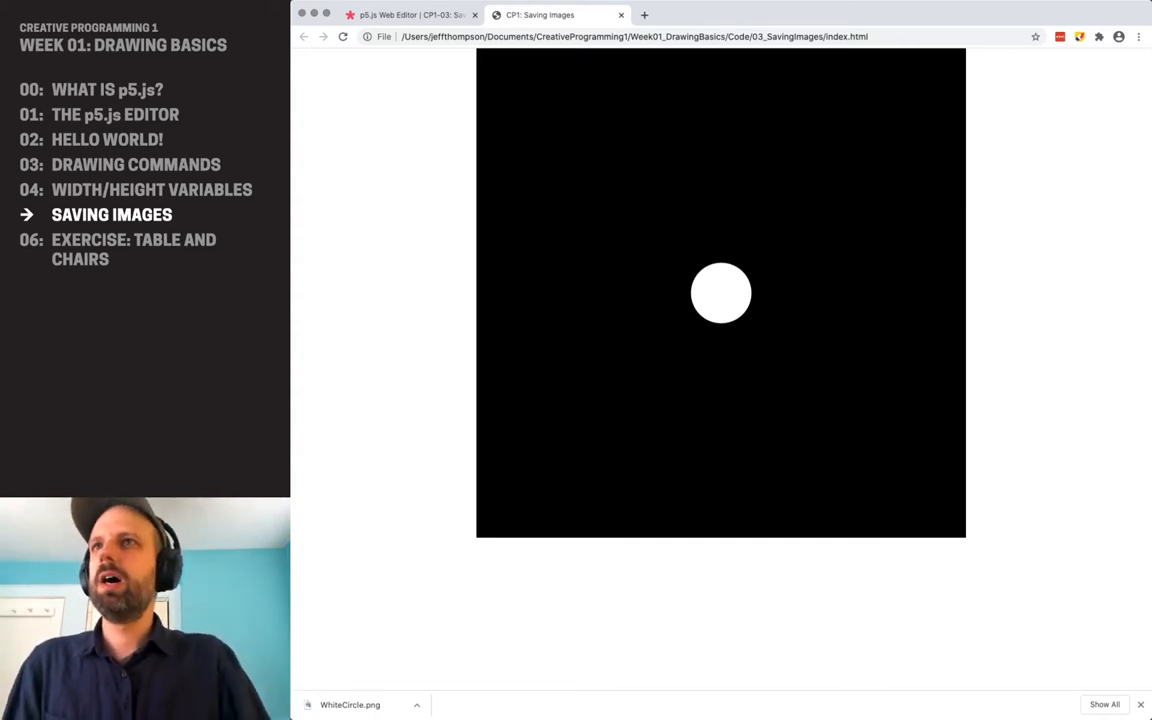
Reload the local Saving Images page so save() downloads WhiteCircle (1).png.
left_click(344, 38)
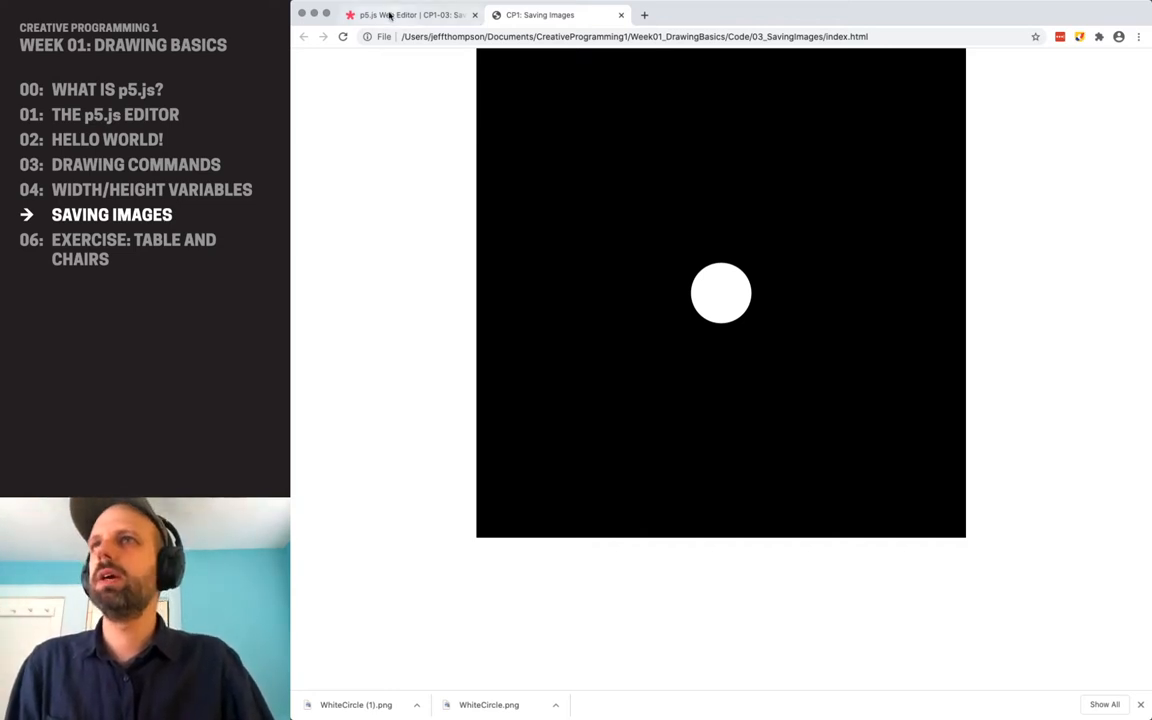
Show the sketch code in the editor, highlighting noLoop() in setup() and save('WhiteCircle.png') in draw().
left_click(420, 16)
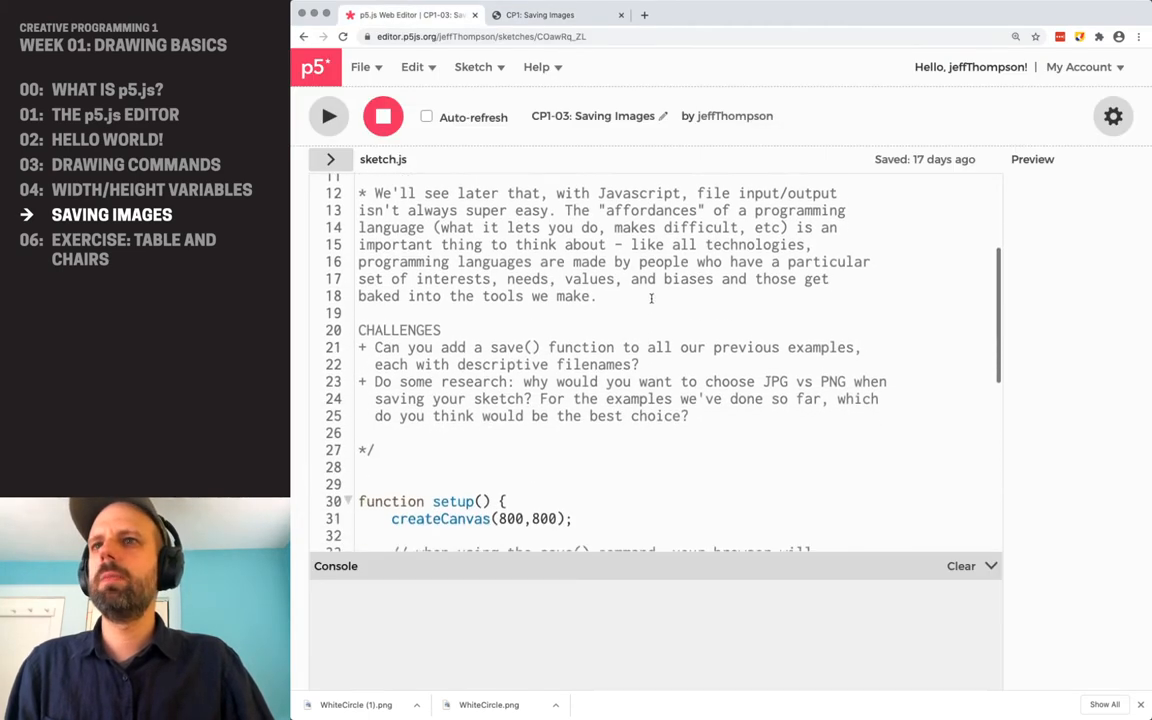
scroll("down", 3)
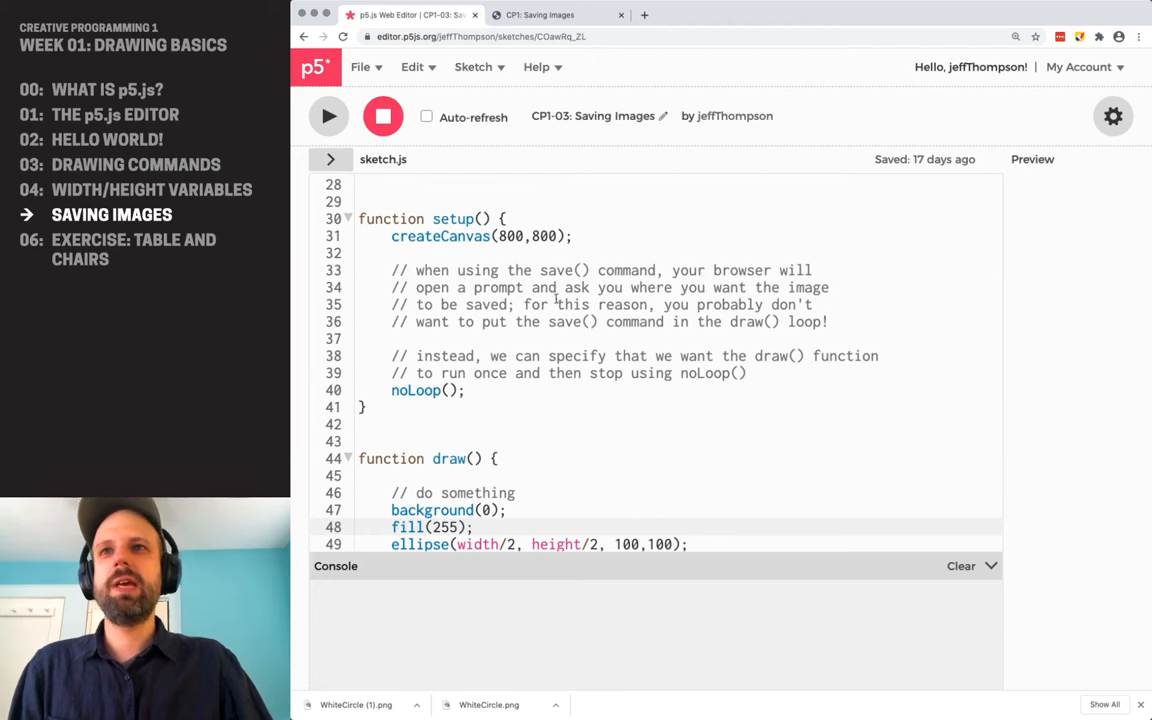
double_click(416, 390)
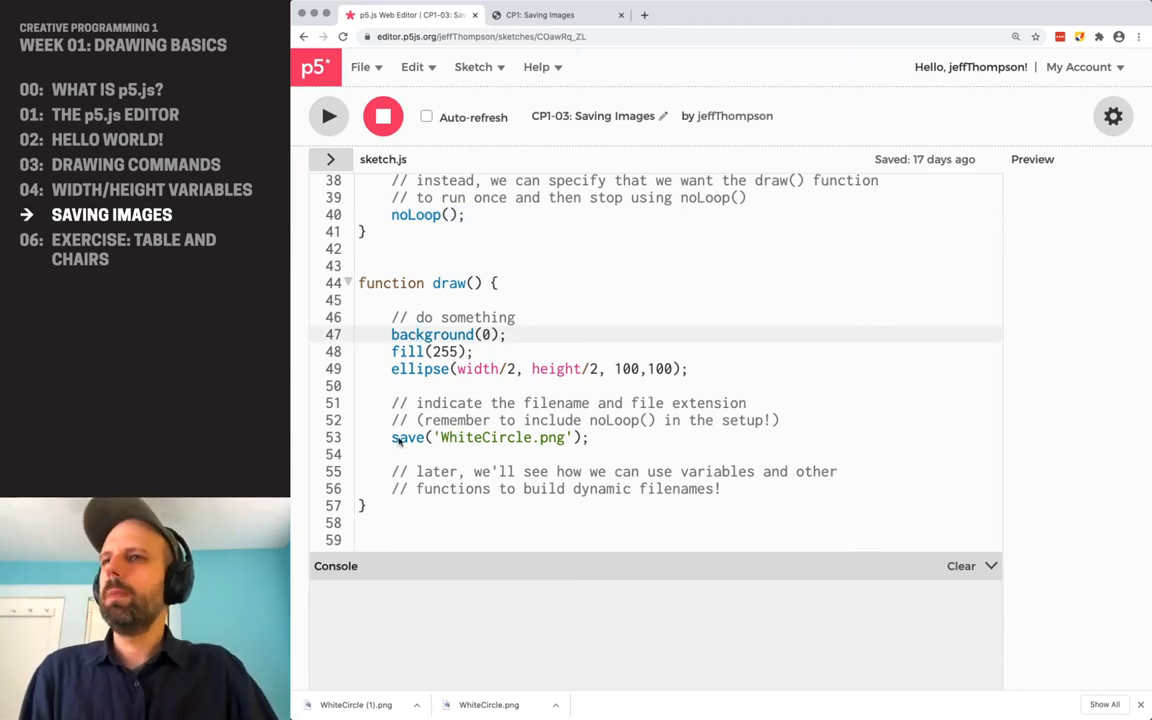
double_click(408, 436)
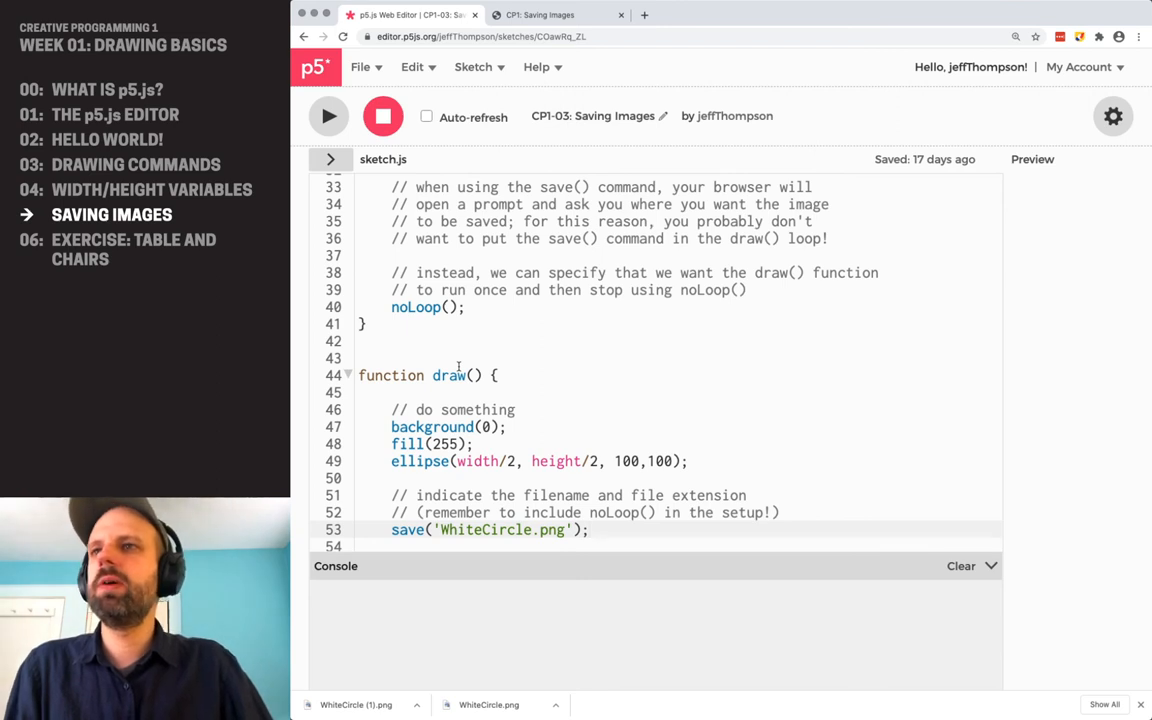
scroll("down", 3)
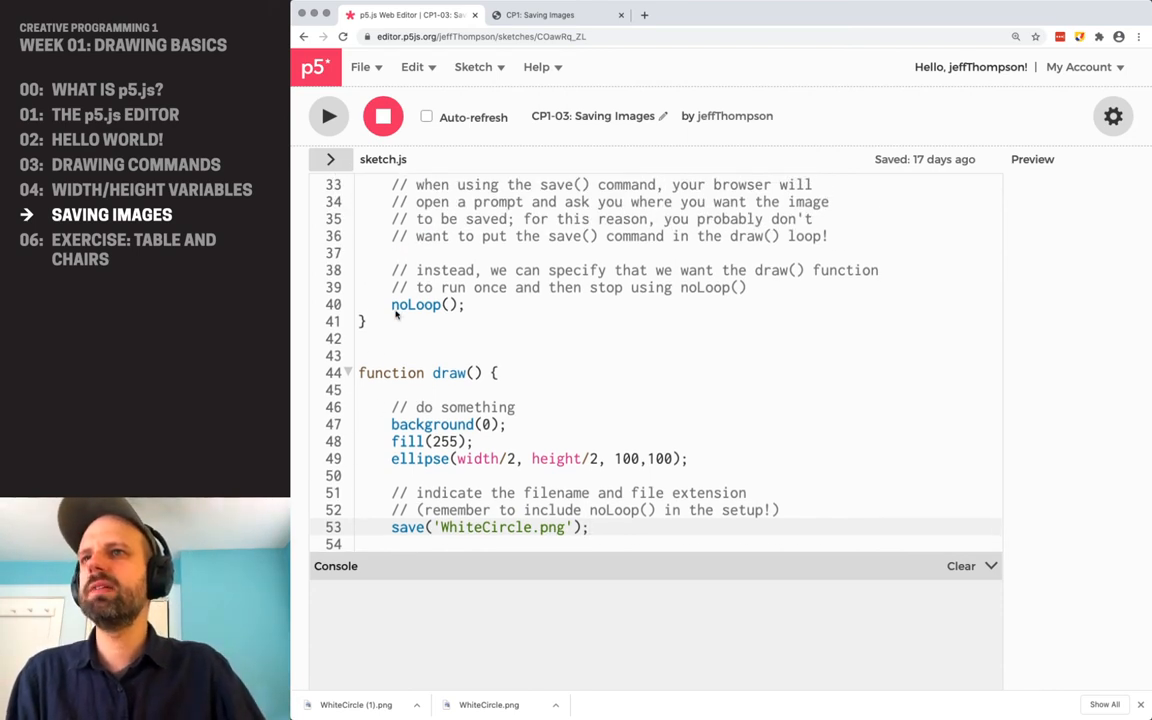
double_click(416, 304)
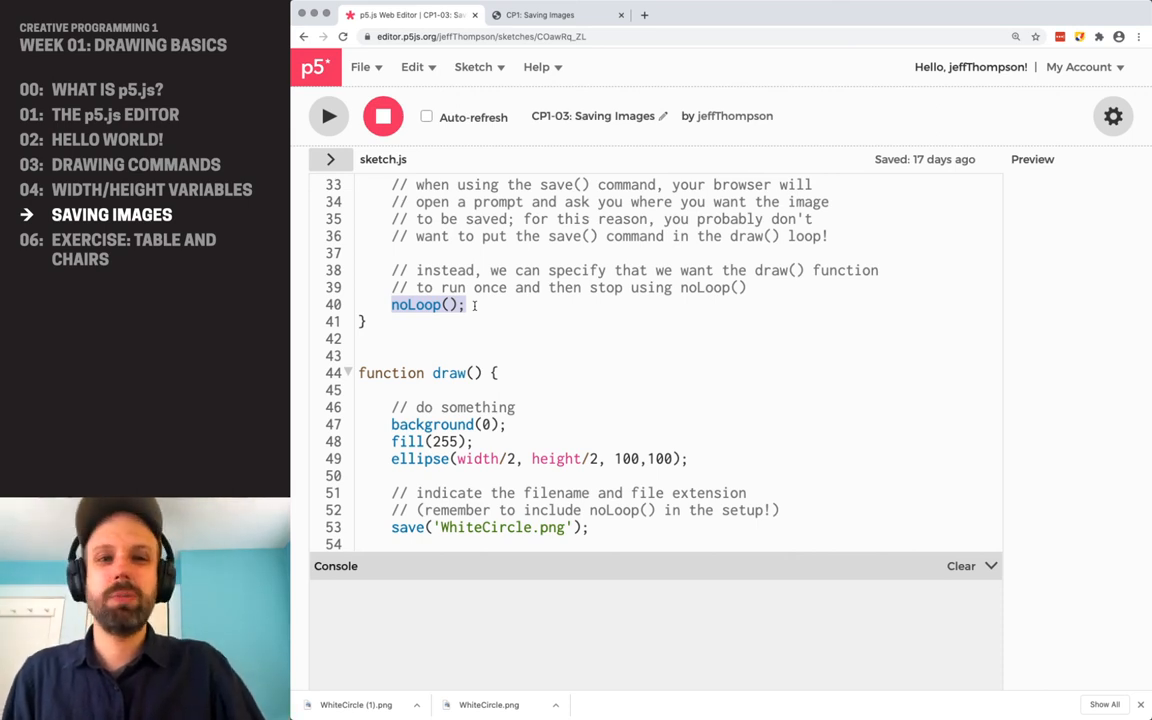
scroll("down", 3)
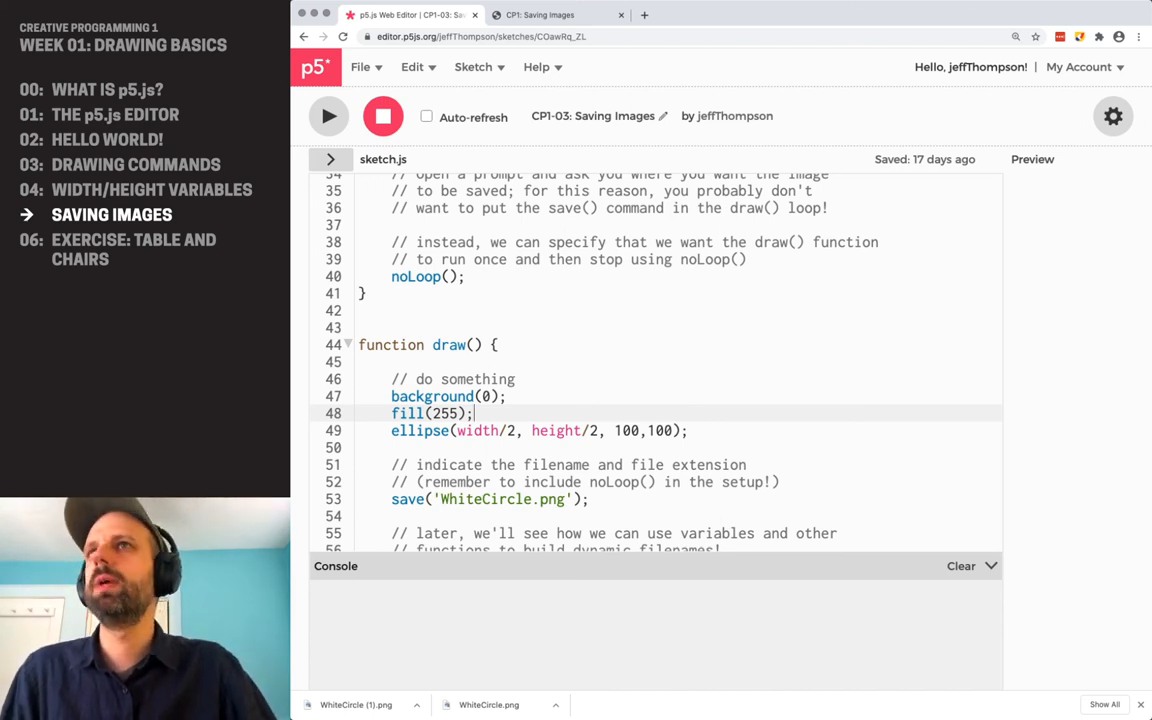
left_click(560, 16)
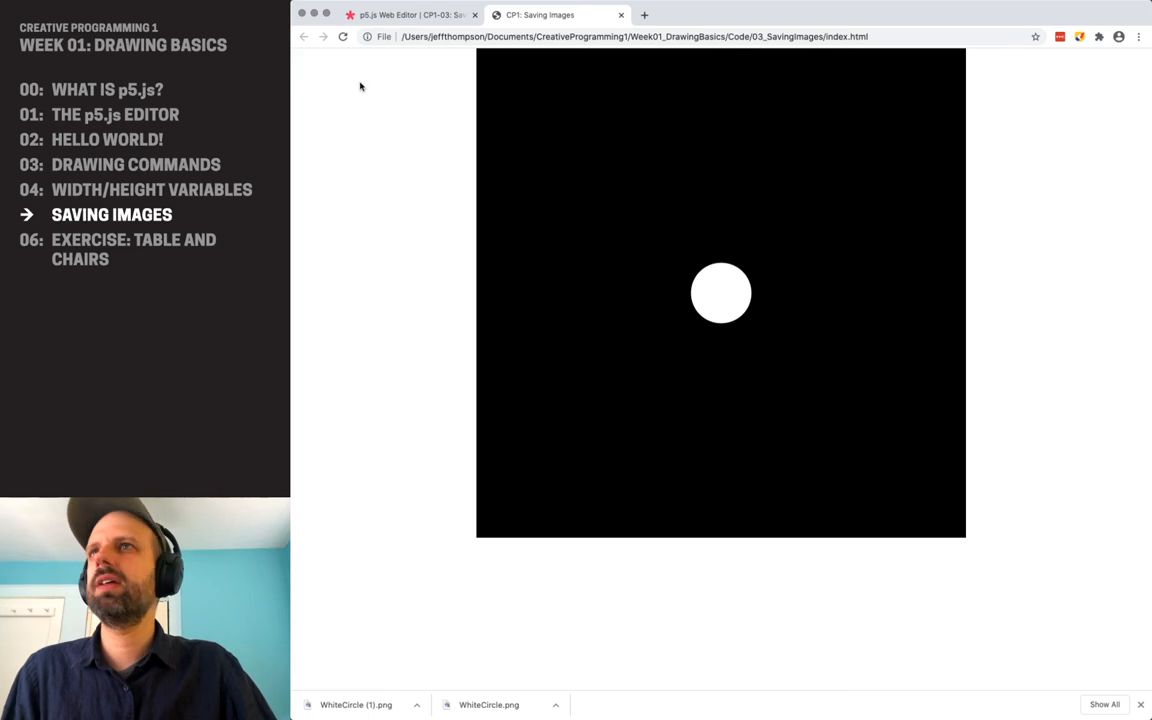
left_click(404, 16)
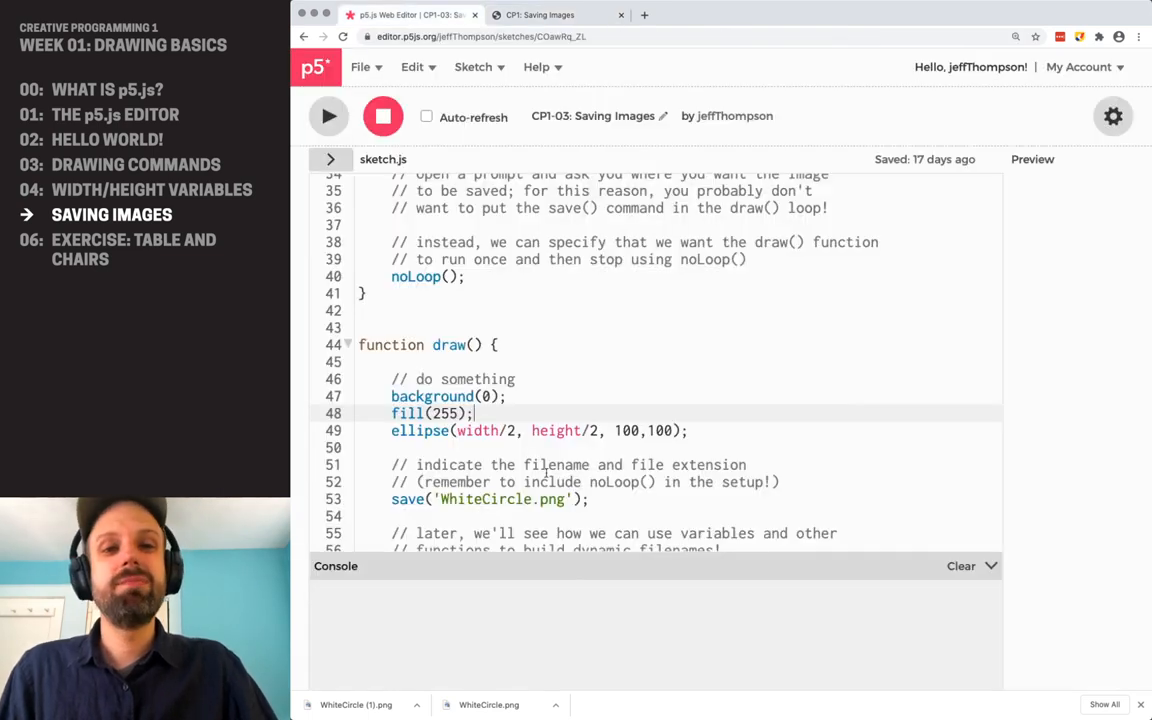